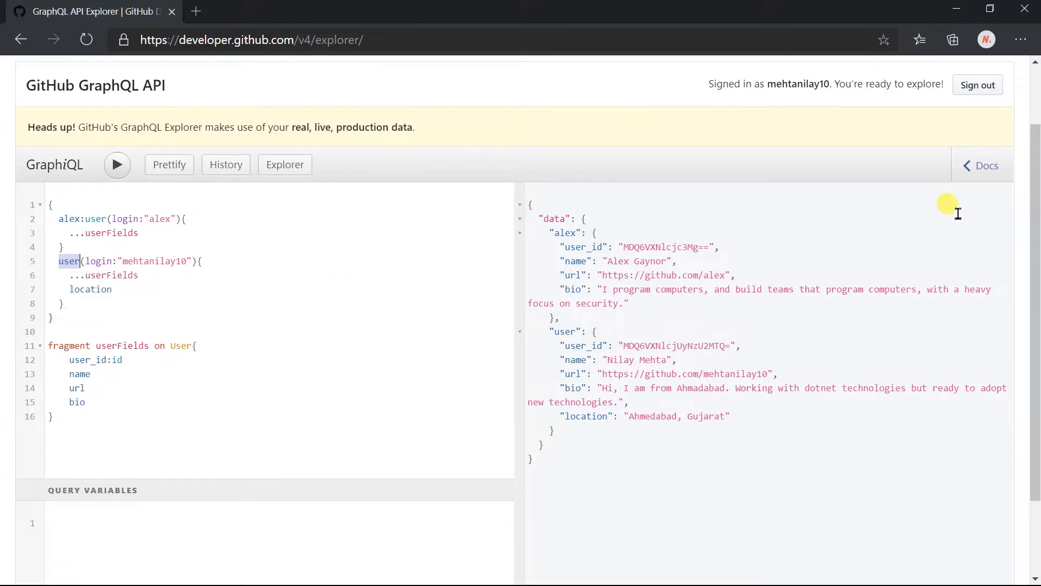
- Search the schema docs for 'user' and open the User type's implemented interfaces
left_click(983, 166)
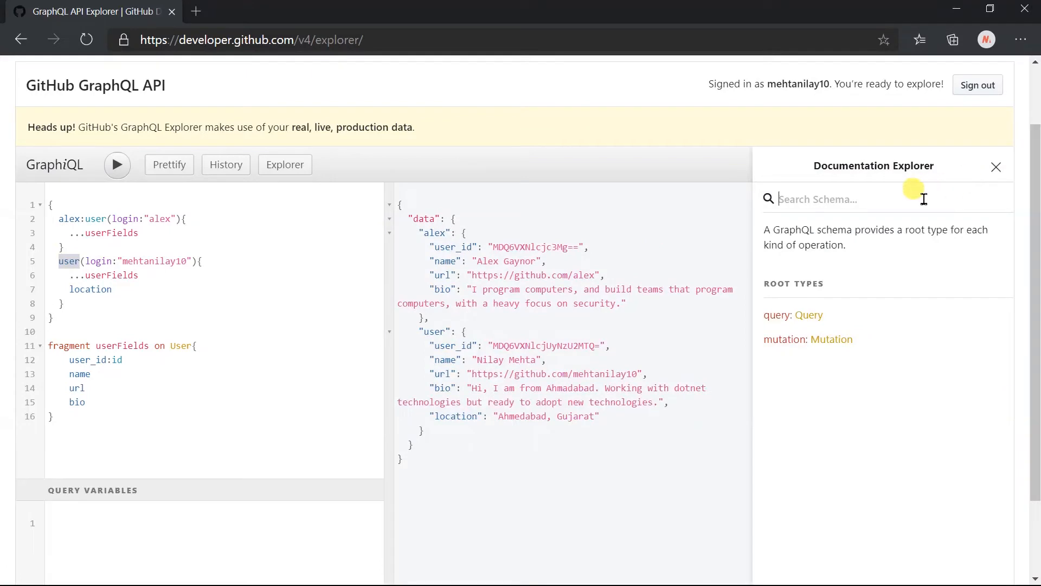
type("user")
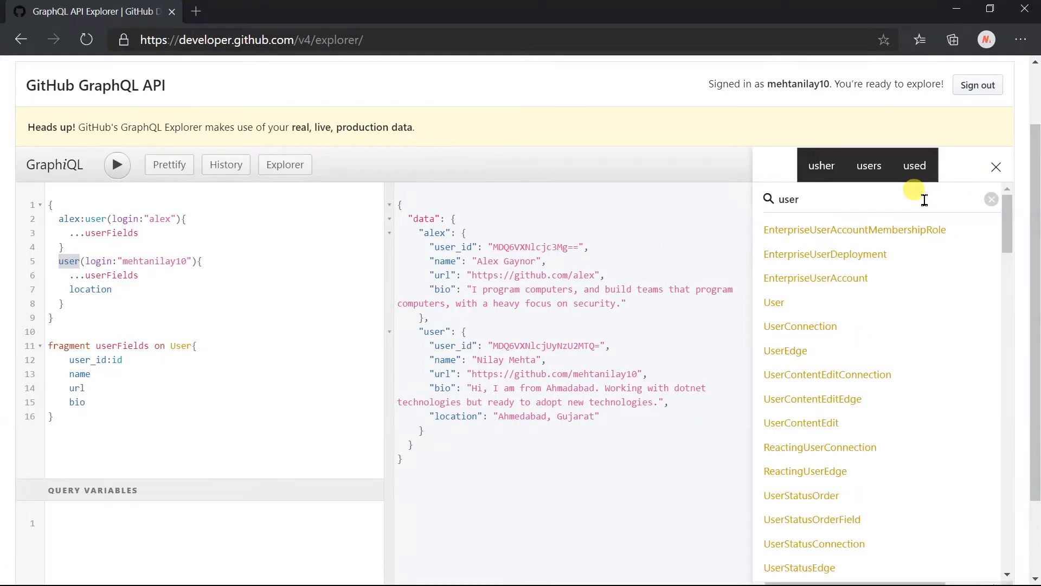
left_click(774, 302)
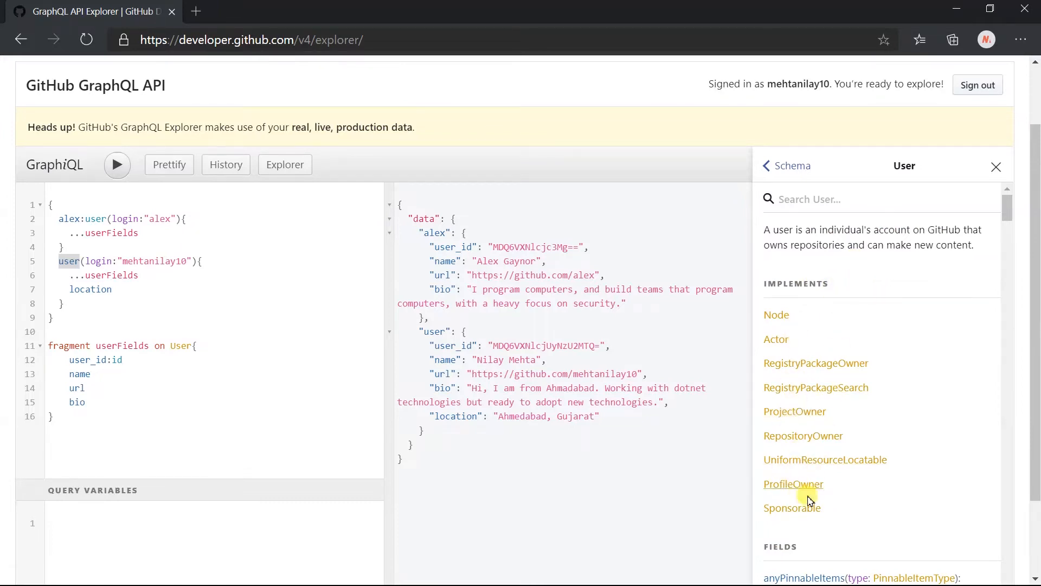
mouse_move(932, 350)
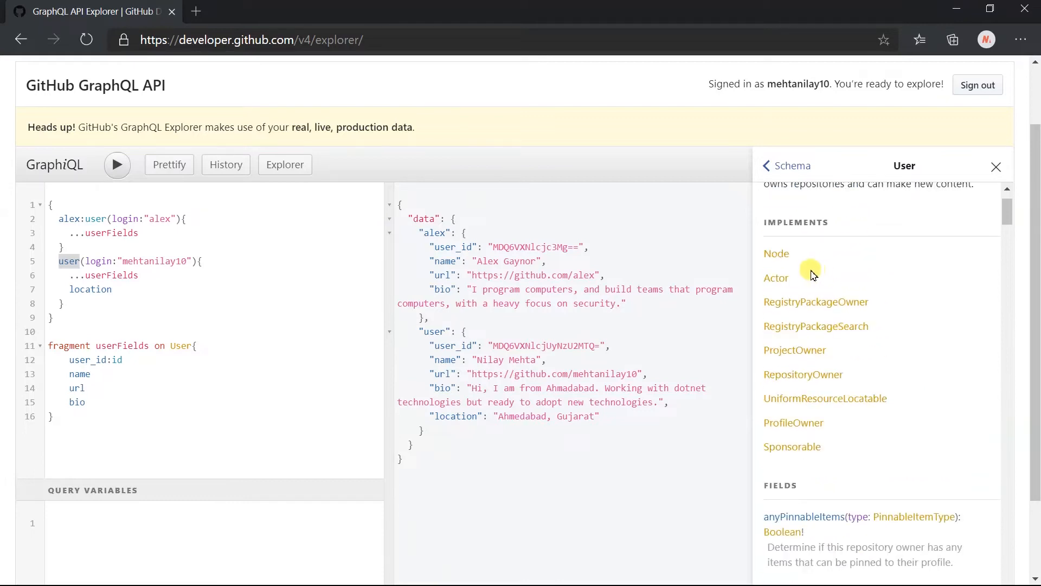
mouse_move(810, 385)
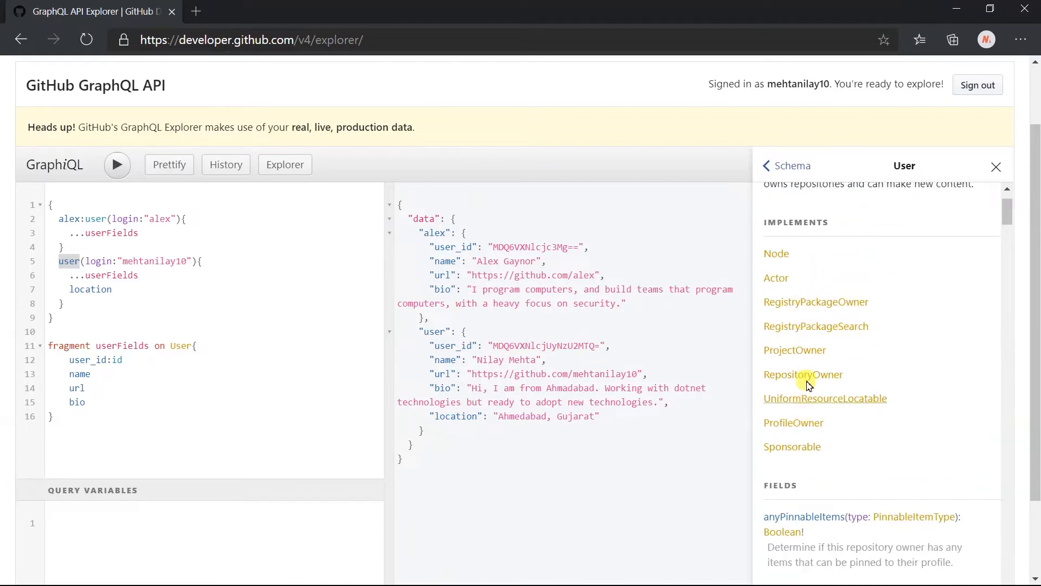
mouse_move(835, 282)
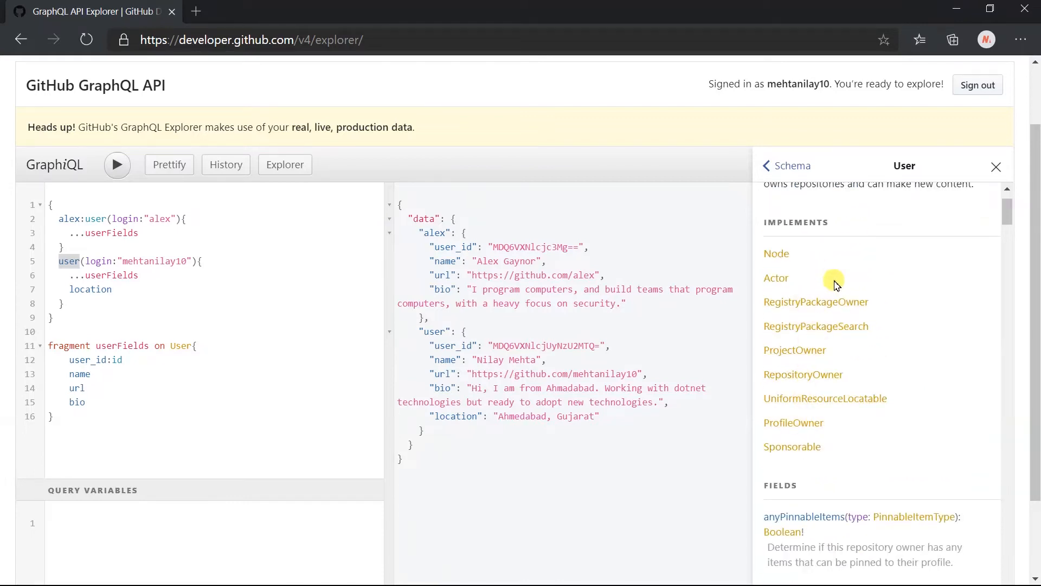
left_click(994, 166)
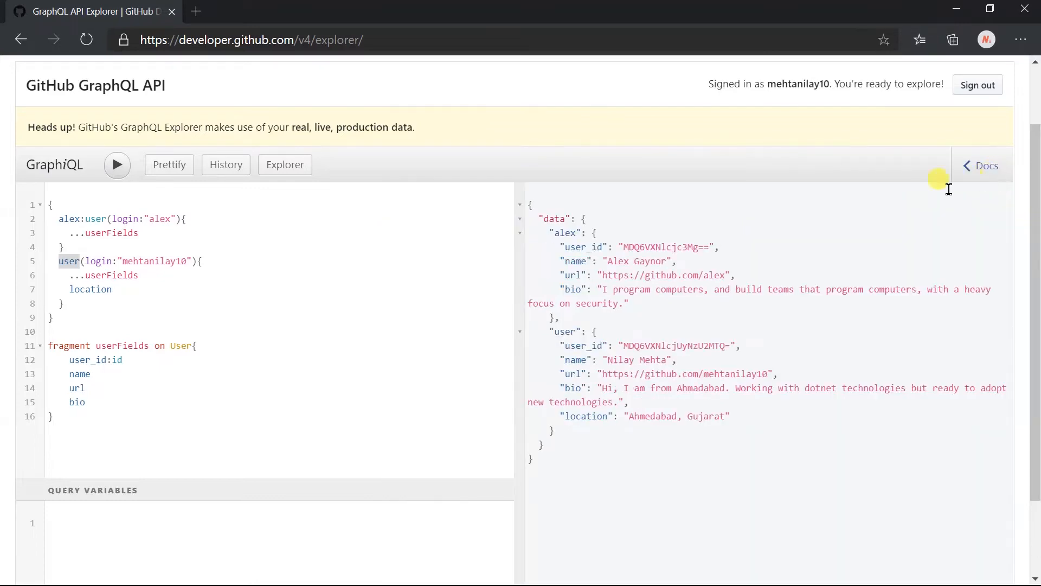
mouse_move(239, 292)
type("us")
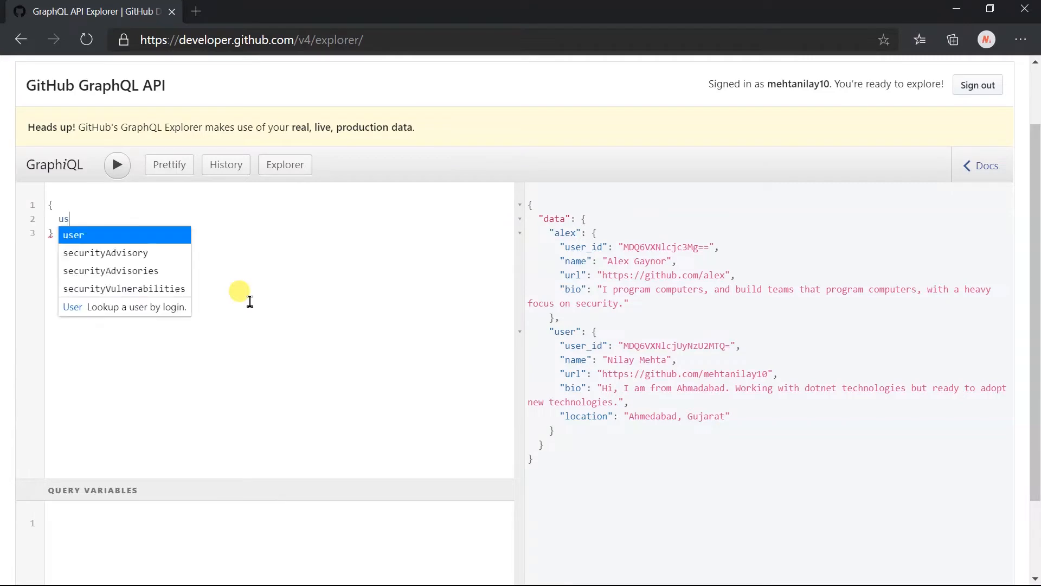
left_click(74, 234)
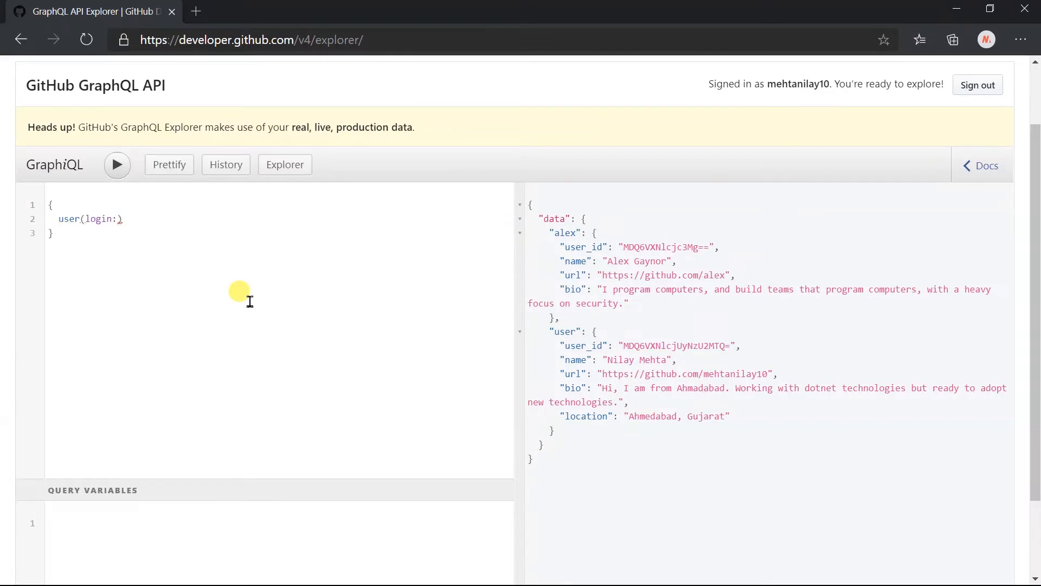
type("\"mehtanilay10\"")
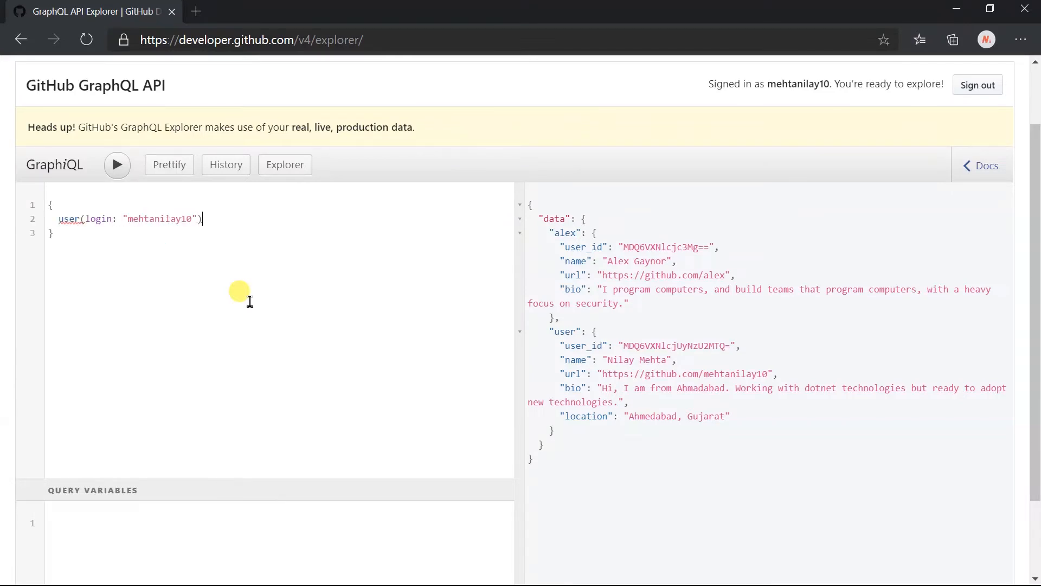
type("{")
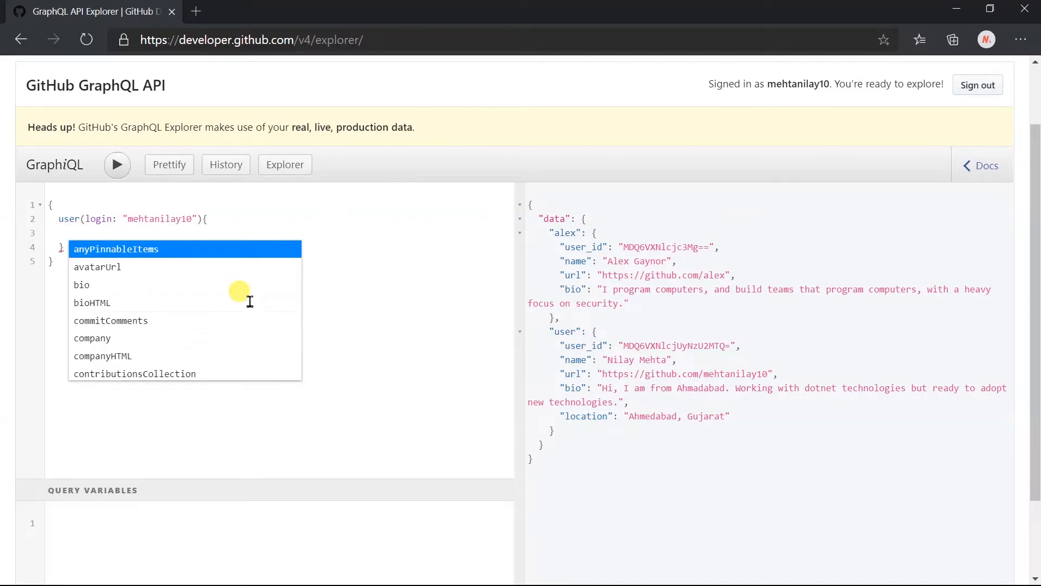
- Add an inline fragment on Actor selecting login and url
type("... on")
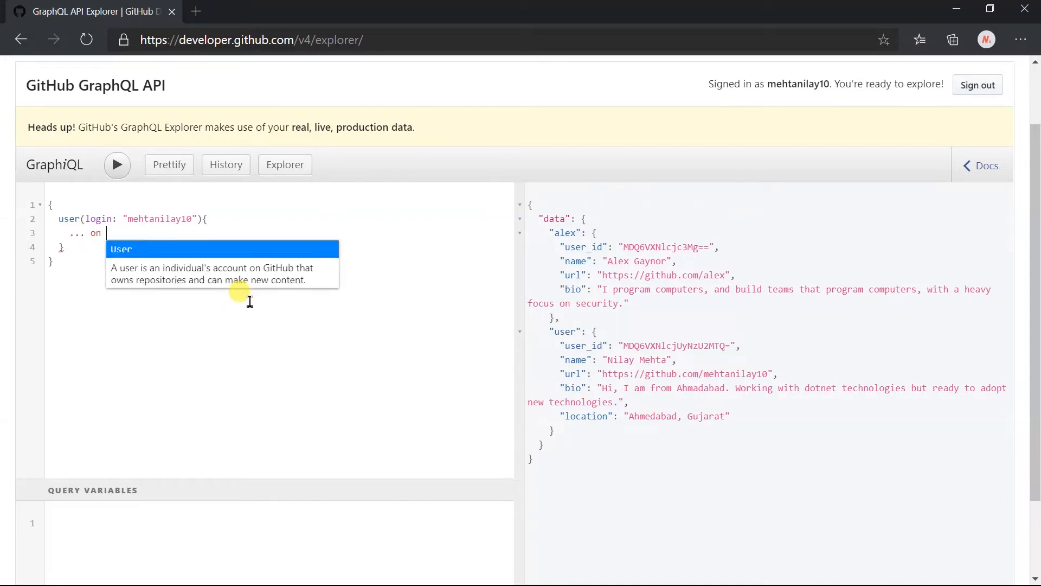
type("Actor{")
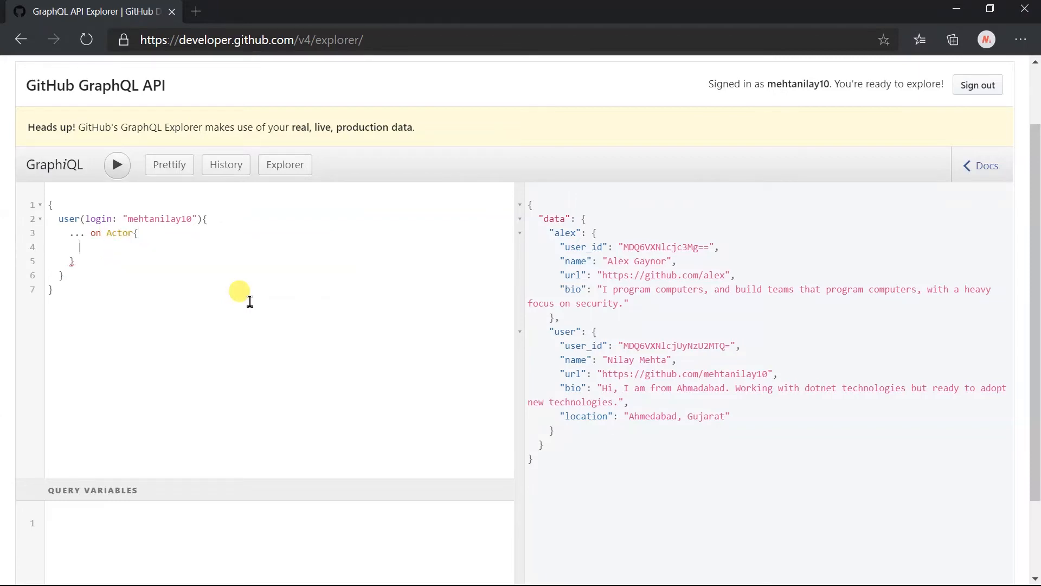
type("login")
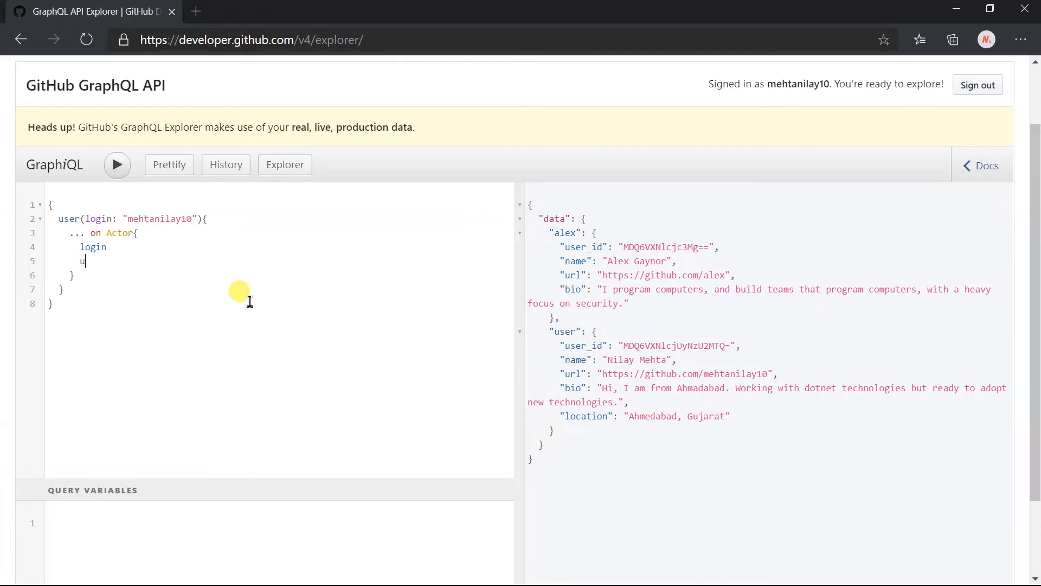
type("rl")
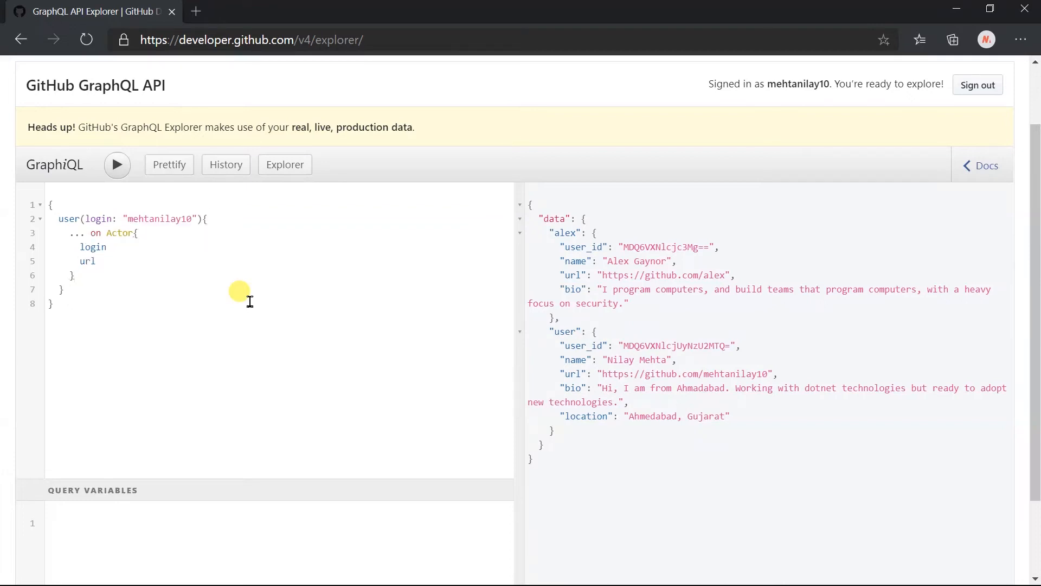
- Add an inline fragment on ProfileOwner with id and name, plus the bio field
type("... on")
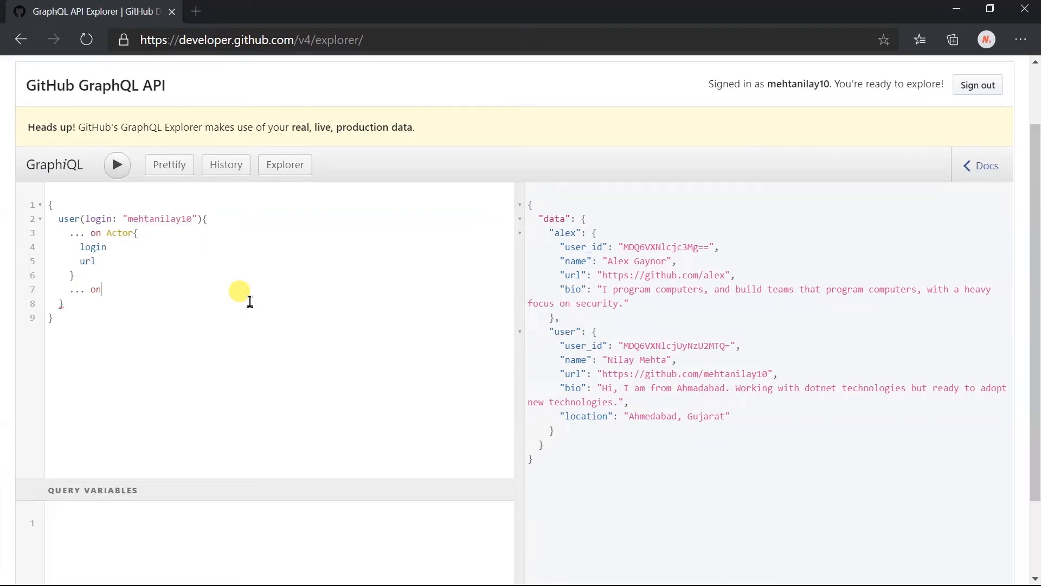
type("ProfileOwner{")
type("id")
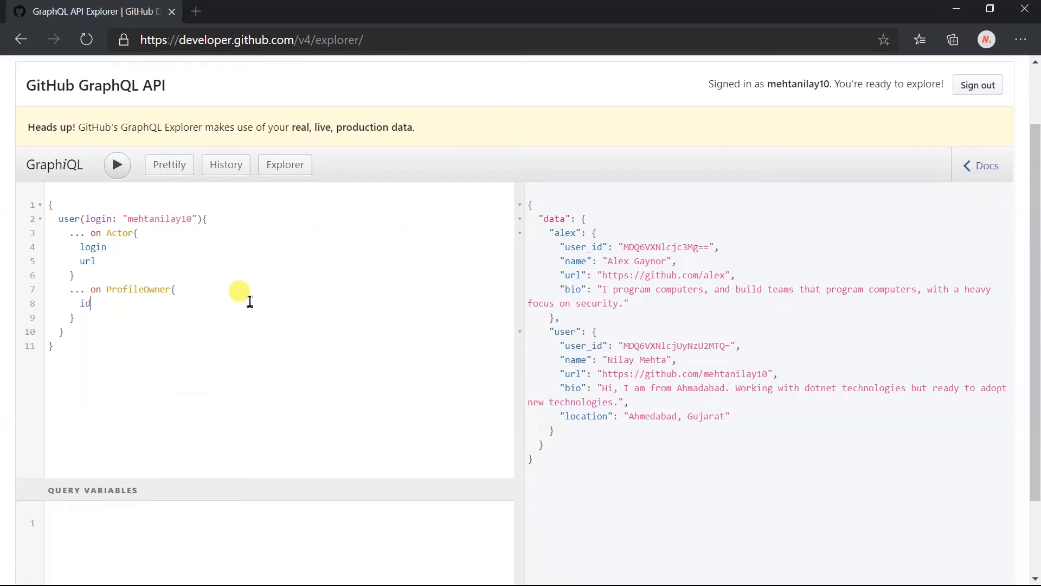
type("name")
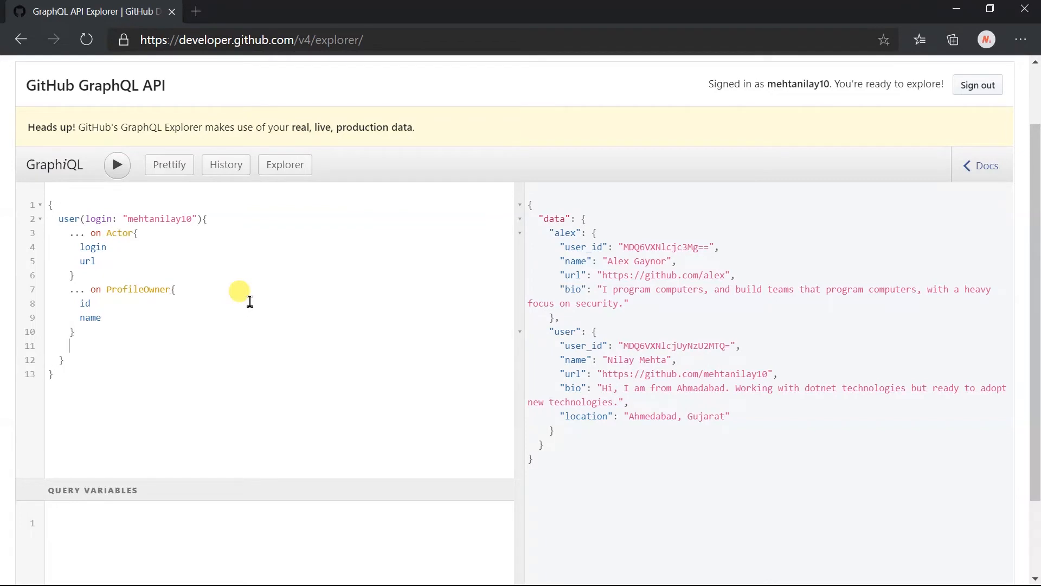
type("bio")
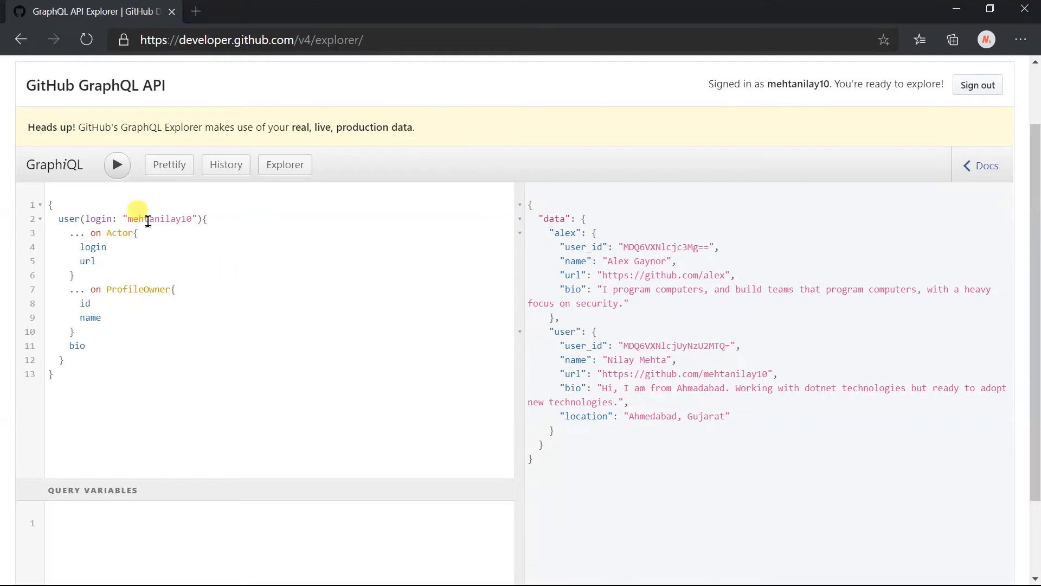
- Execute the fragment query to return the user's login, url, id, name and bio
left_click(117, 165)
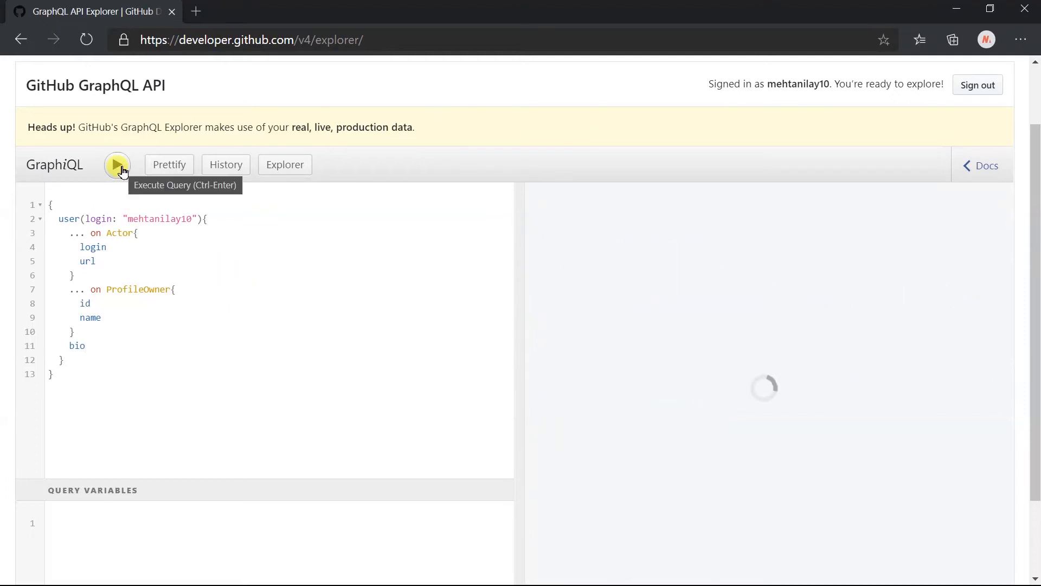
left_click(118, 165)
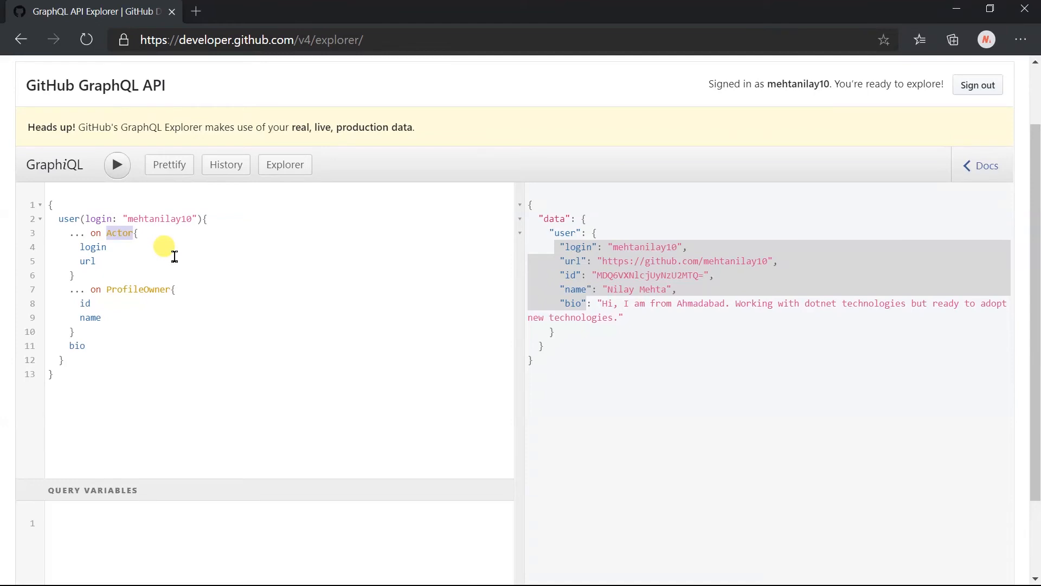
mouse_move(165, 259)
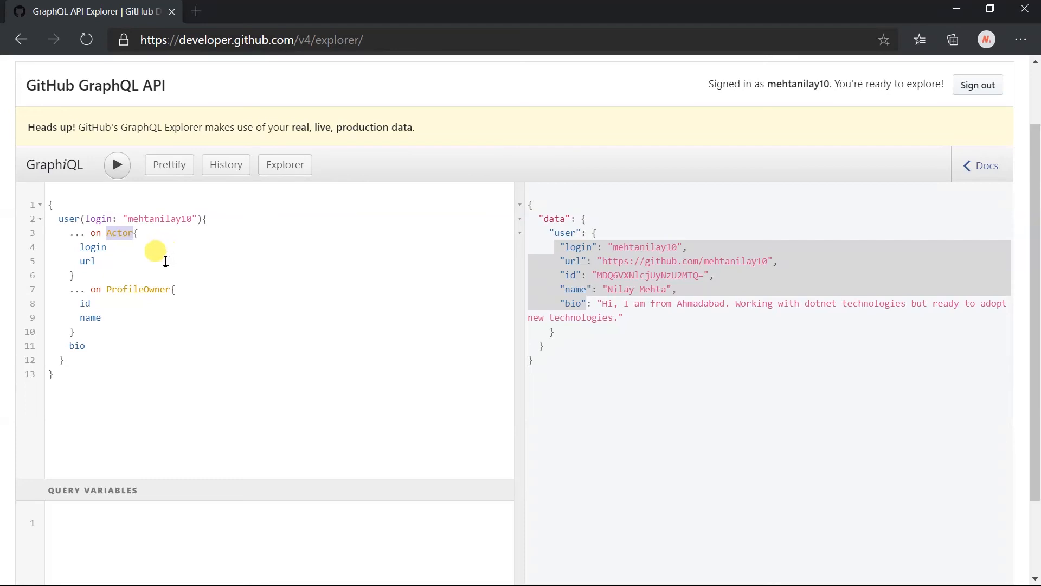